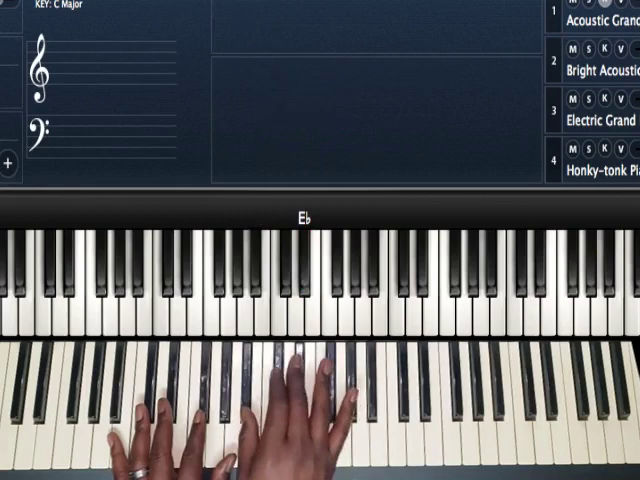
Step: Sound E♭ on the keyboard so the visualizer names the note
left_click(304, 270)
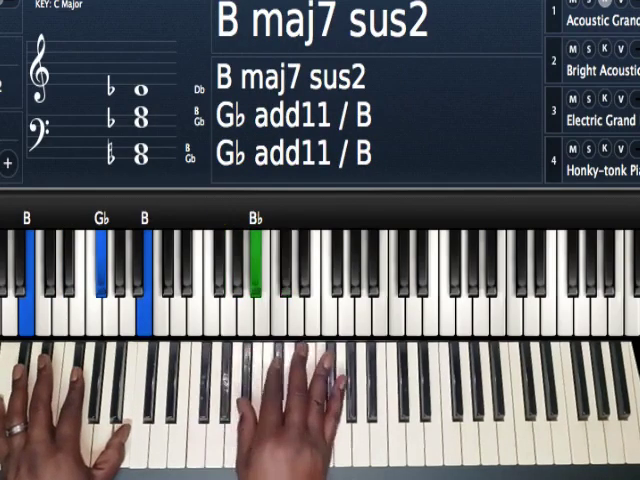
Step: Extend the B maj7 sus2 voicing with F, A♭ and D♭ to B maj7 ♯11 13 sus2
left_click(230, 400)
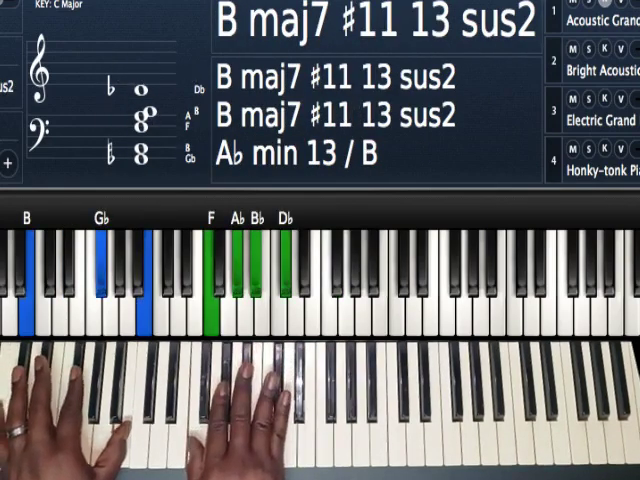